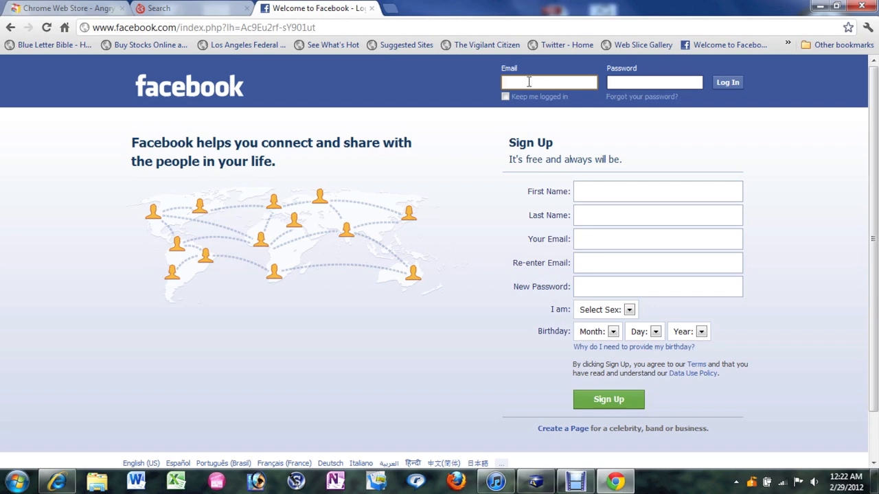
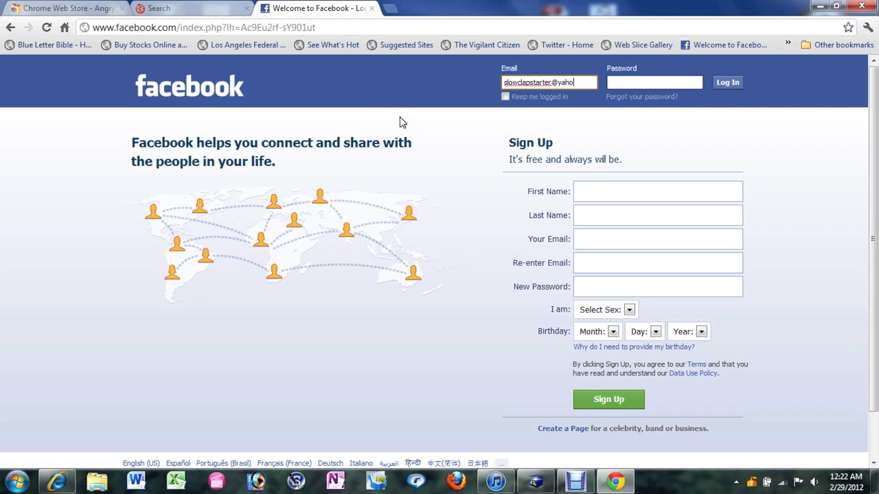
Sign in to Facebook with the current Yahoo email address and the account password
{"action": "left_click", "coordinate": [654, 82]}
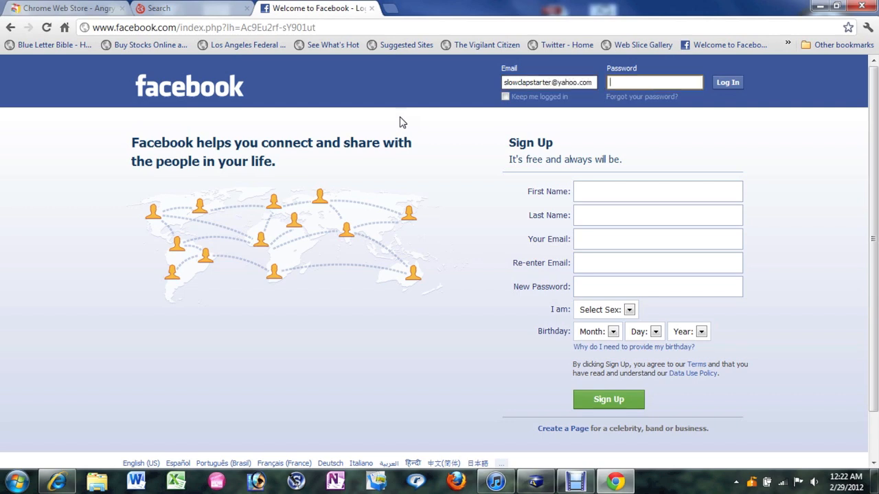
{"action": "type", "text": "password"}
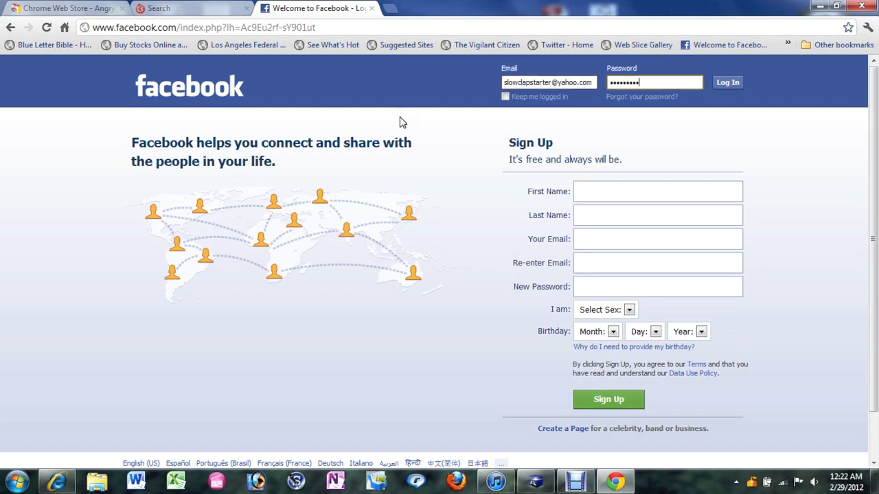
{"action": "left_click", "coordinate": [728, 82]}
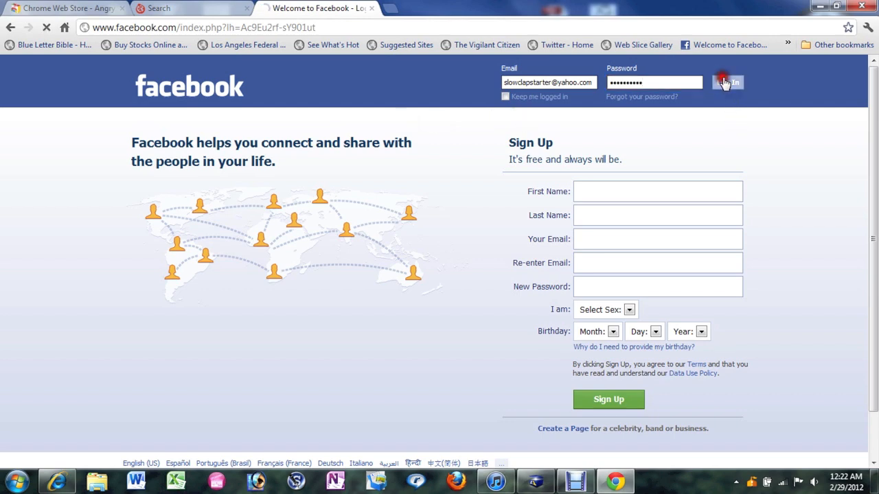
{"action": "left_click", "coordinate": [727, 83]}
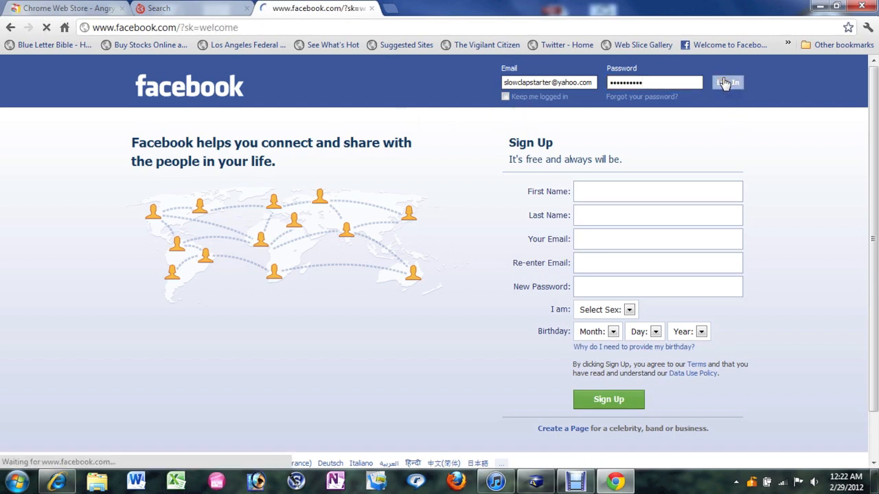
Reach the General Account Settings page from the top-right account menu
{"action": "left_click", "coordinate": [726, 82]}
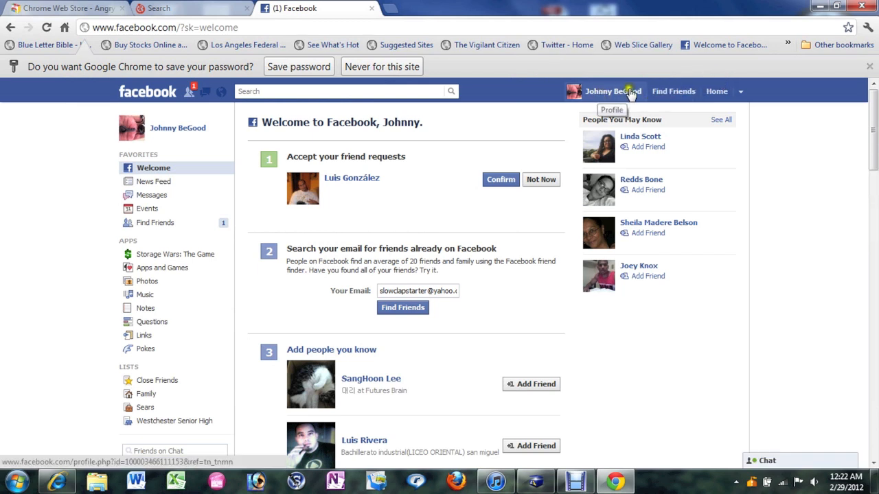
{"action": "mouse_move", "coordinate": [717, 91]}
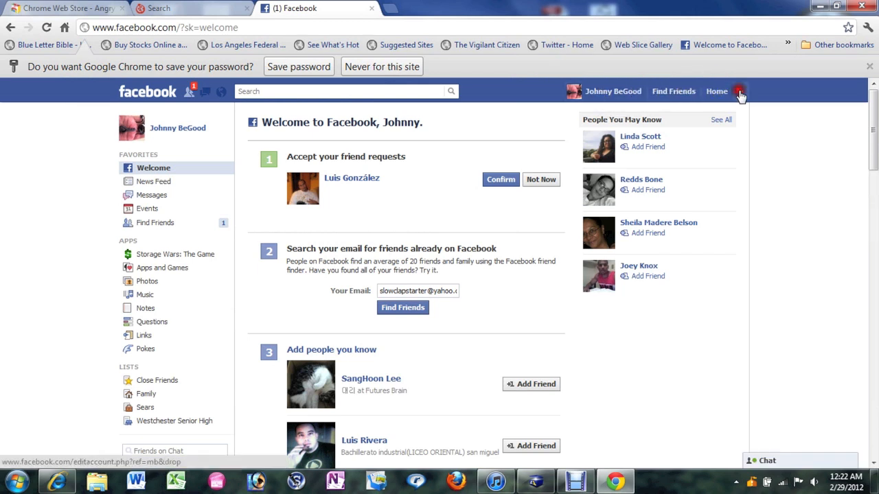
{"action": "left_click", "coordinate": [741, 91]}
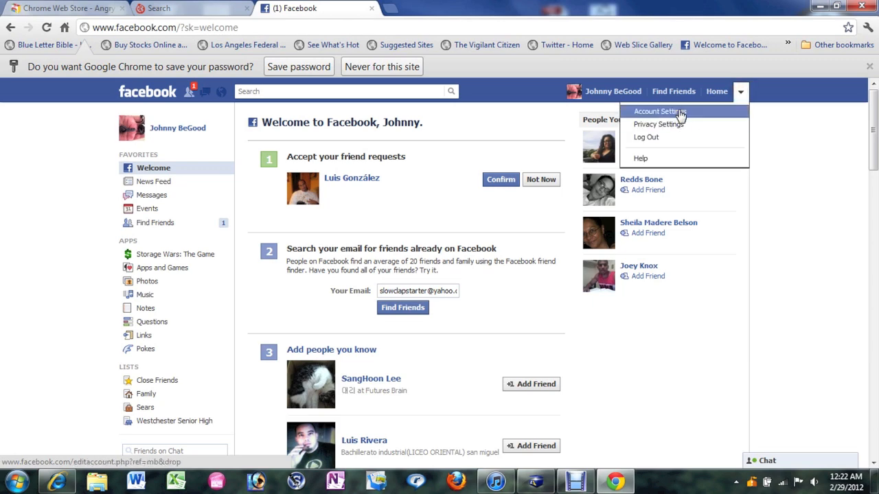
{"action": "left_click", "coordinate": [659, 111]}
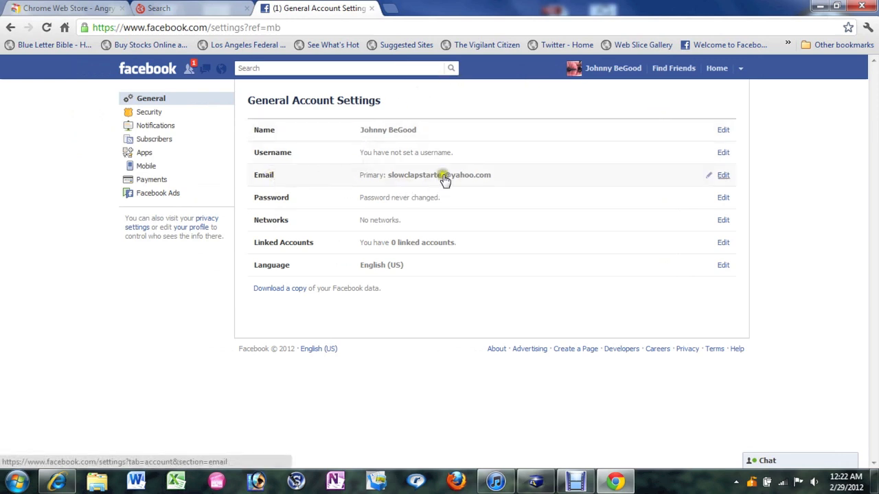
{"action": "mouse_move", "coordinate": [722, 174]}
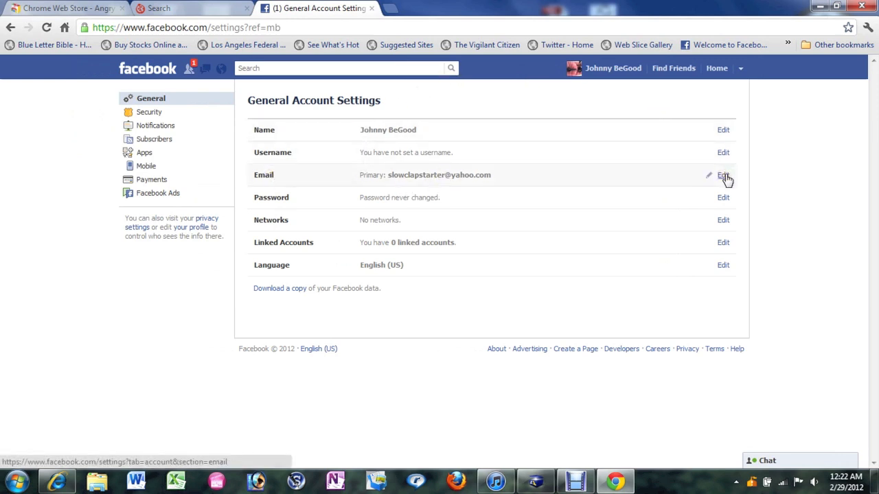
{"action": "left_click", "coordinate": [722, 176]}
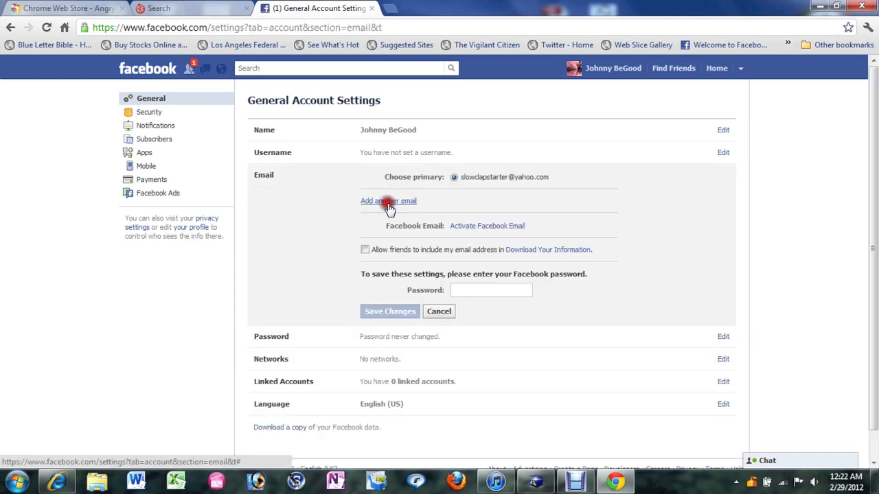
{"action": "left_click", "coordinate": [387, 200]}
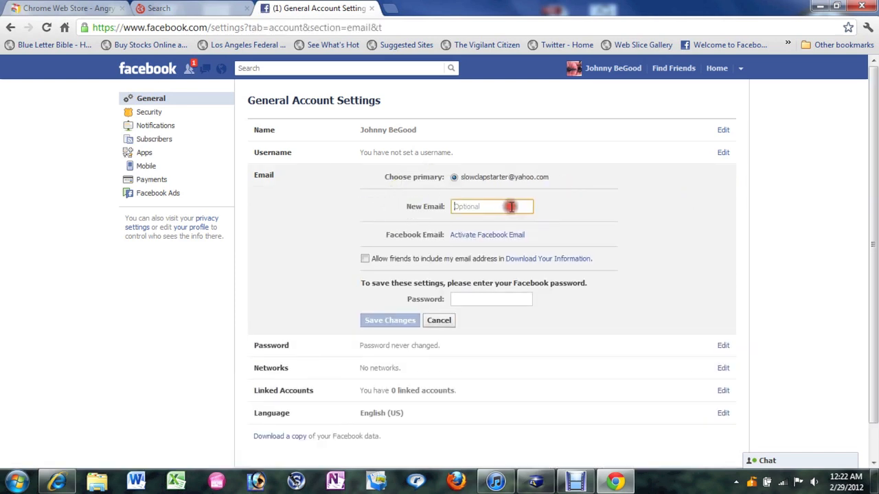
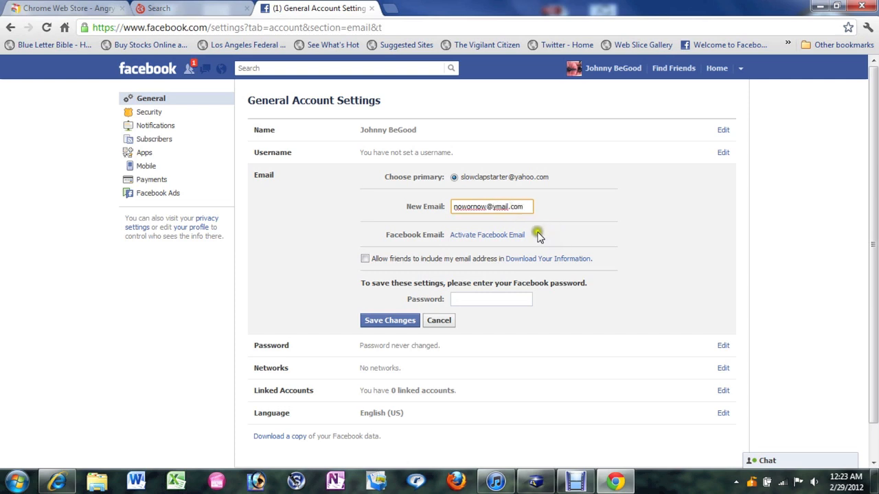
{"action": "mouse_move", "coordinate": [565, 231]}
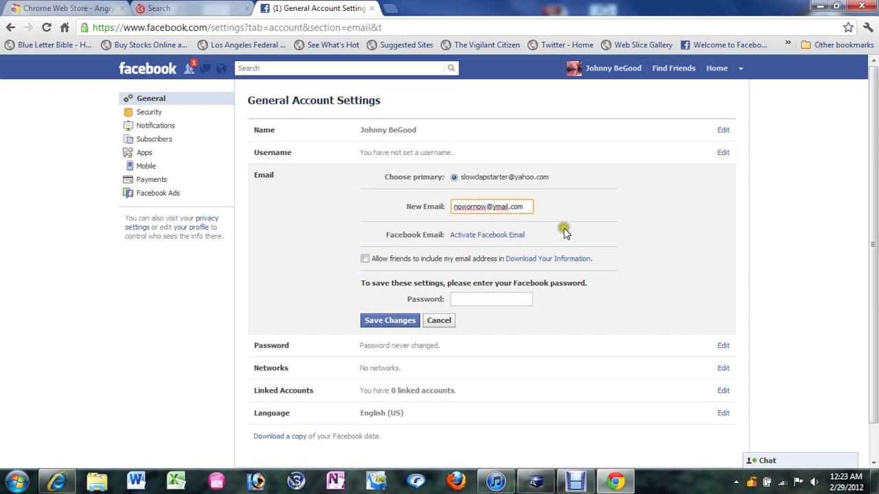
{"action": "mouse_move", "coordinate": [557, 217]}
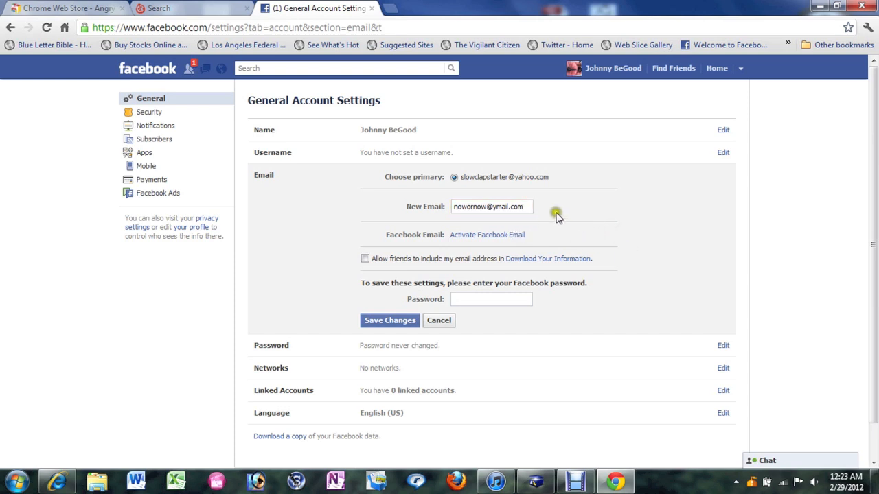
{"action": "left_click", "coordinate": [491, 206]}
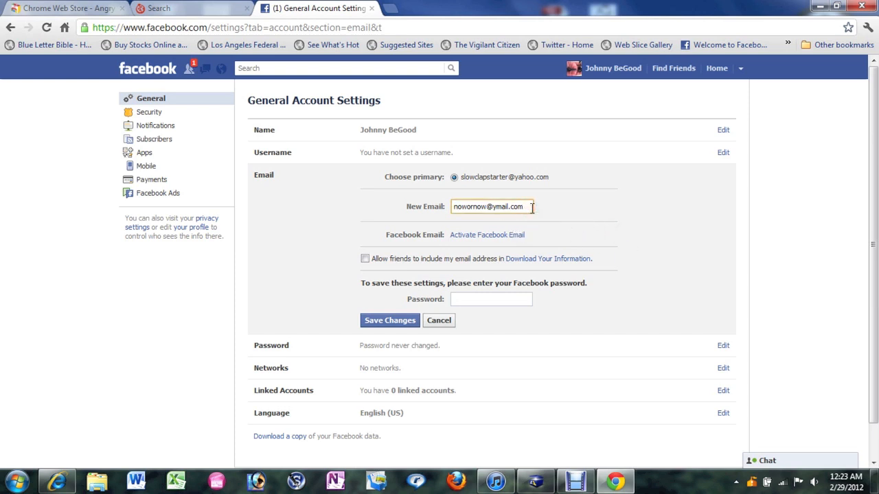
Confirm with the password, save the new address, and acknowledge the confirmation-email notice
{"action": "left_click", "coordinate": [390, 322]}
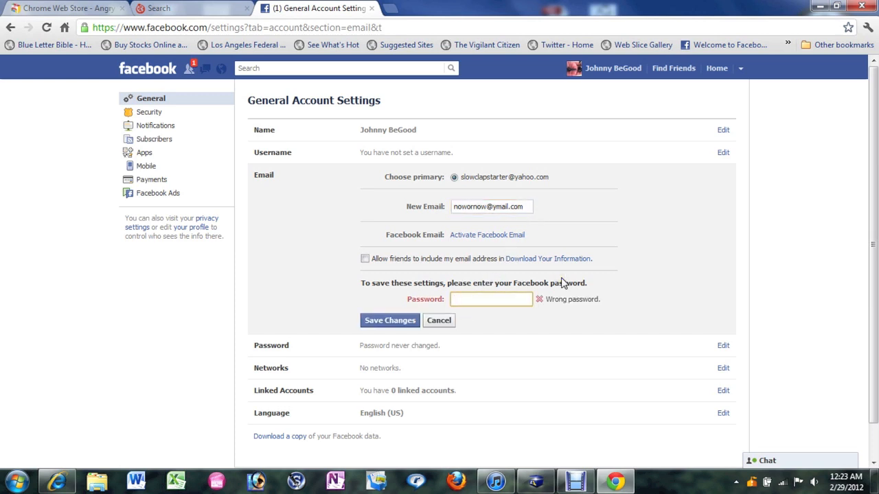
{"action": "type", "text": "password"}
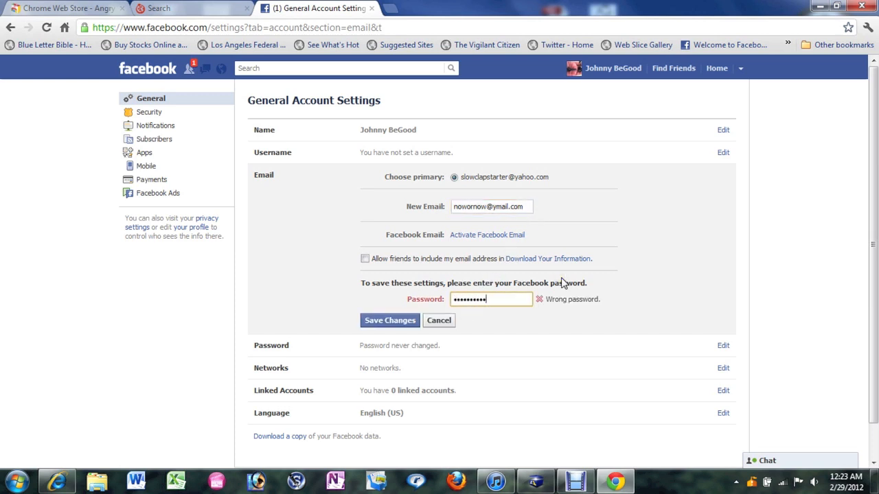
{"action": "left_click", "coordinate": [390, 321]}
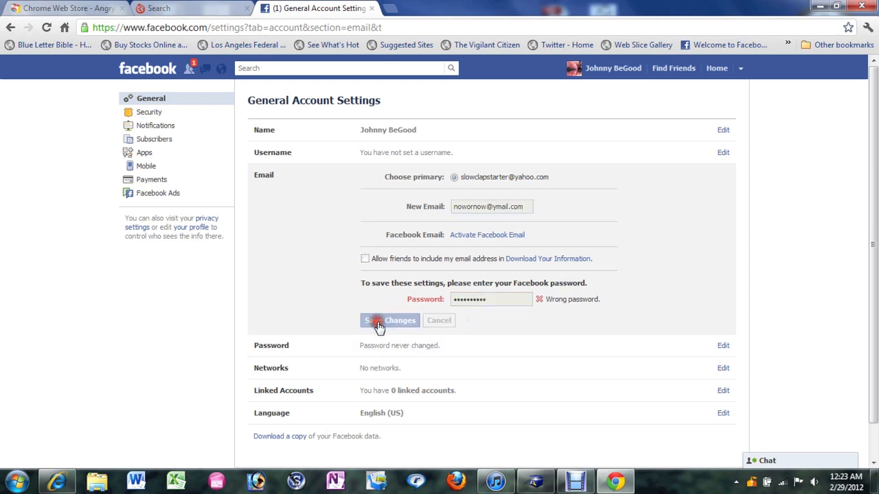
{"action": "left_click", "coordinate": [390, 321]}
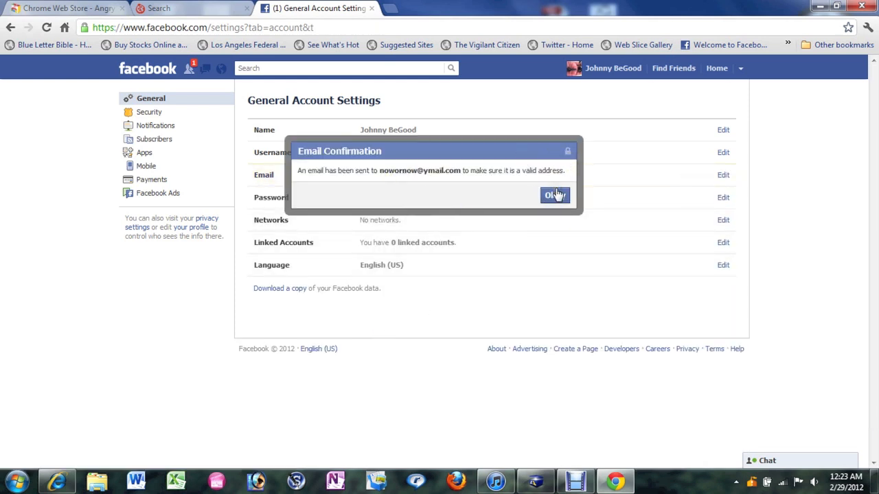
{"action": "left_click", "coordinate": [555, 195]}
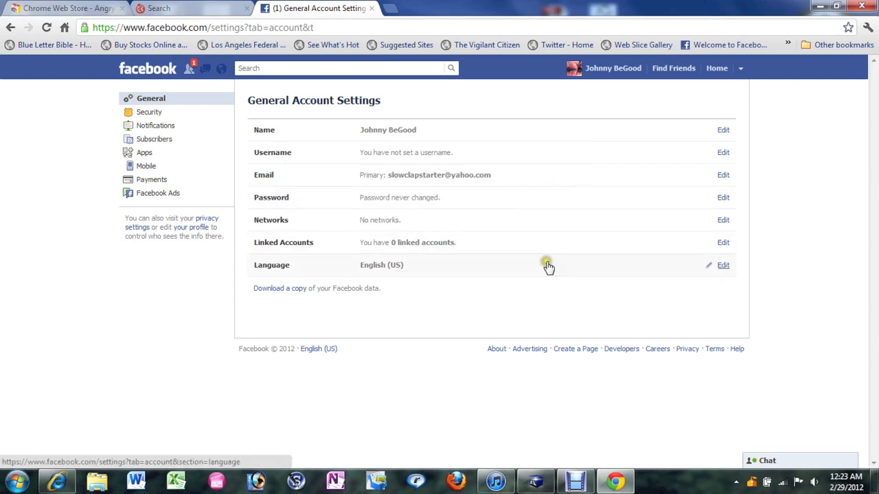
{"action": "mouse_move", "coordinate": [395, 11]}
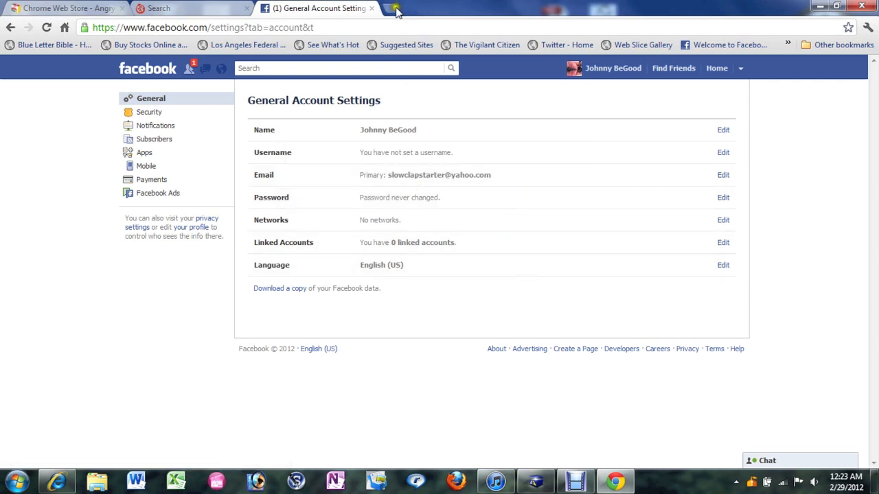
{"action": "left_click", "coordinate": [395, 9]}
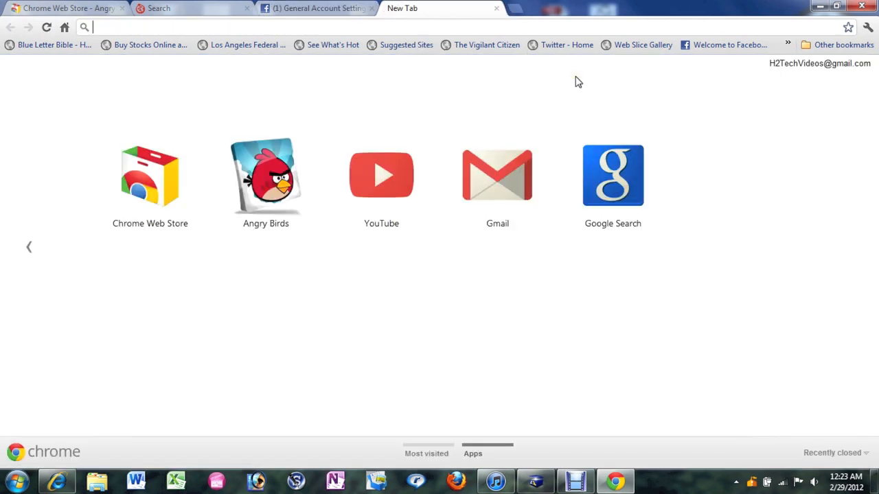
{"action": "left_click", "coordinate": [404, 26]}
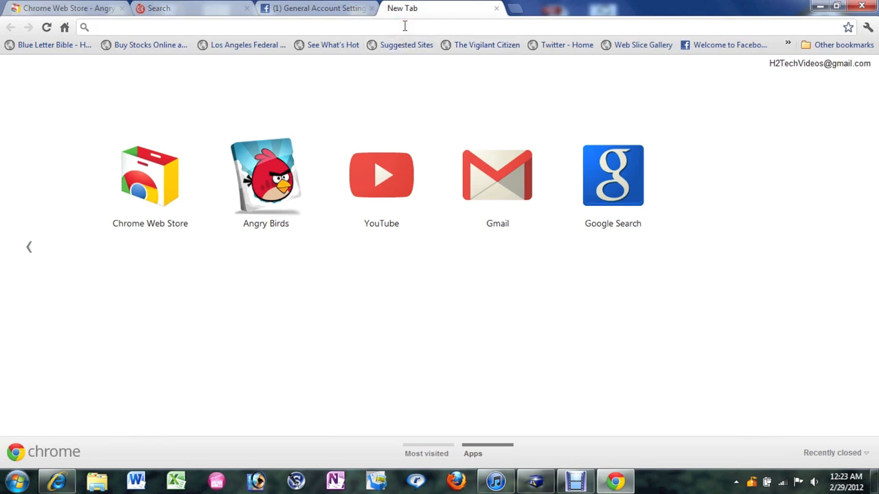
{"action": "type", "text": "ymail.com"}
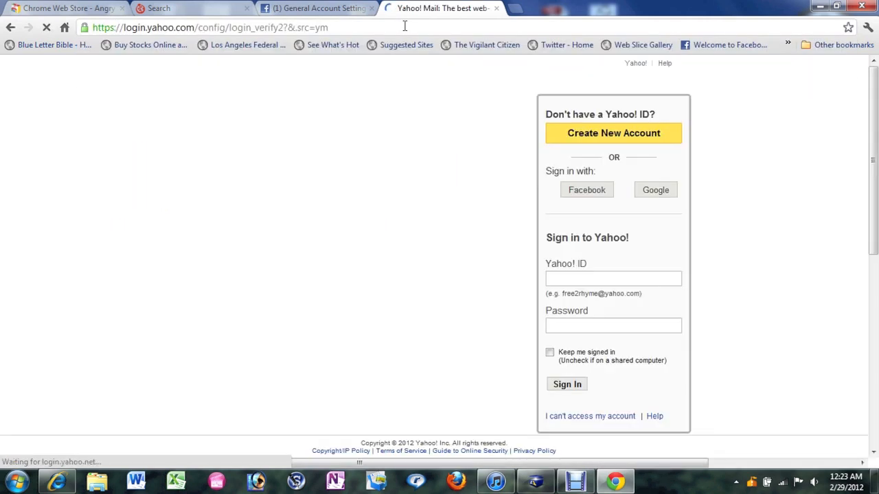
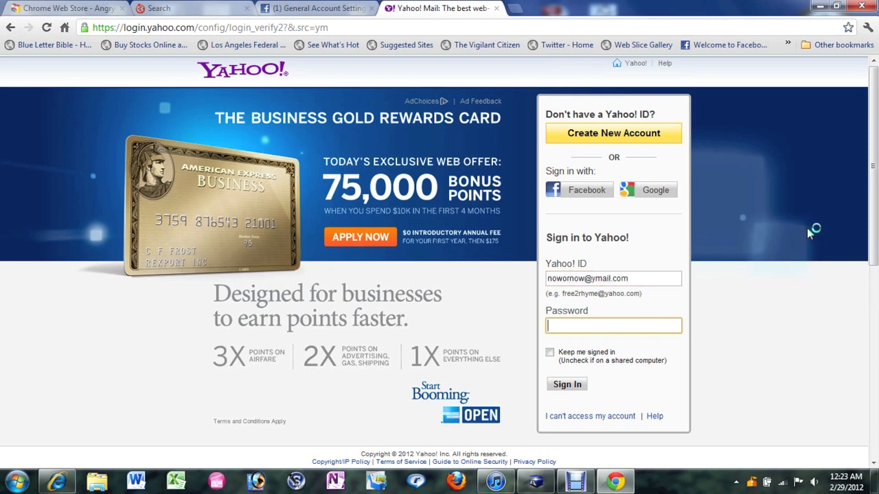
Sign in to Yahoo Mail with the new account's password and reach its mail home page
{"action": "type", "text": "••••"}
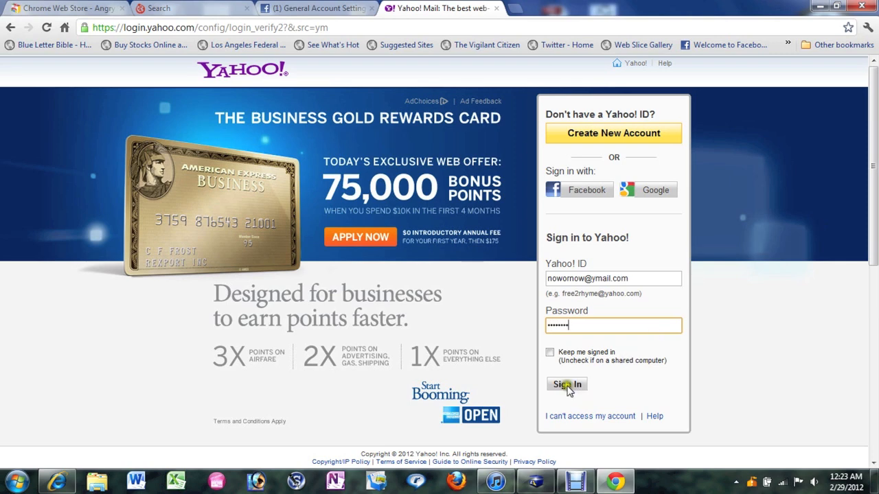
{"action": "left_click", "coordinate": [566, 384]}
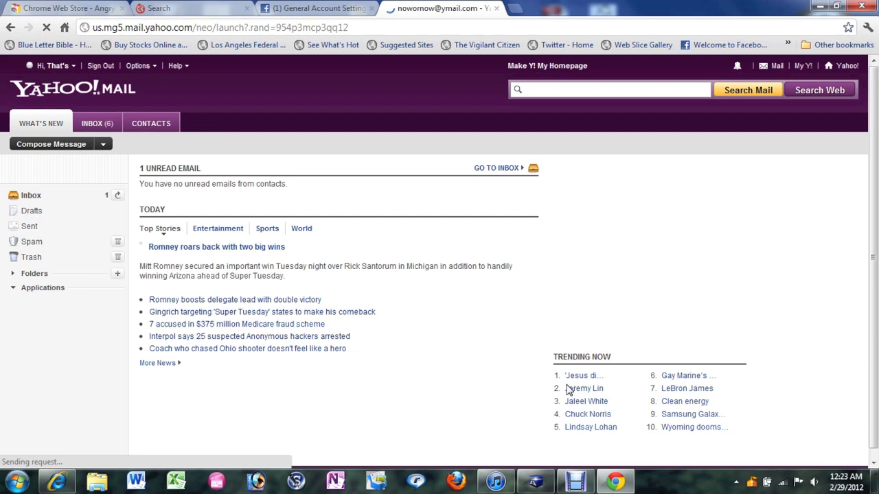
{"action": "left_click", "coordinate": [42, 289]}
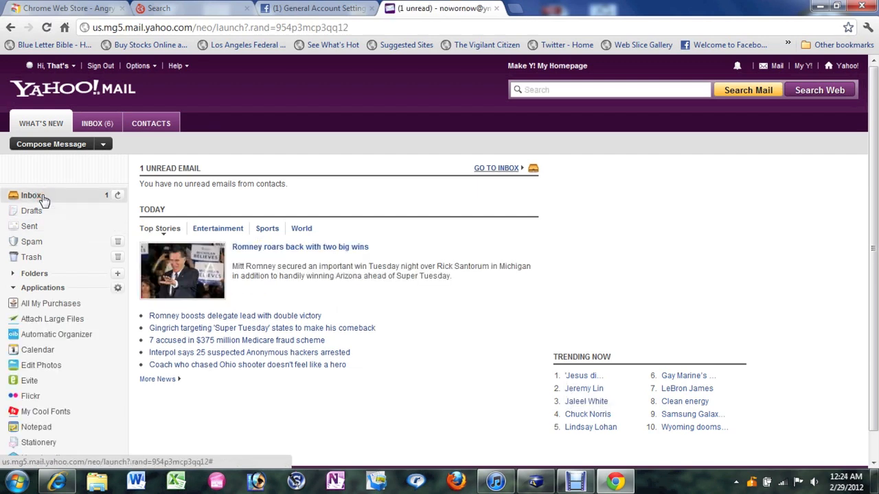
From the inbox, follow the Facebook Email Verification link to verify the new address
{"action": "left_click", "coordinate": [31, 195]}
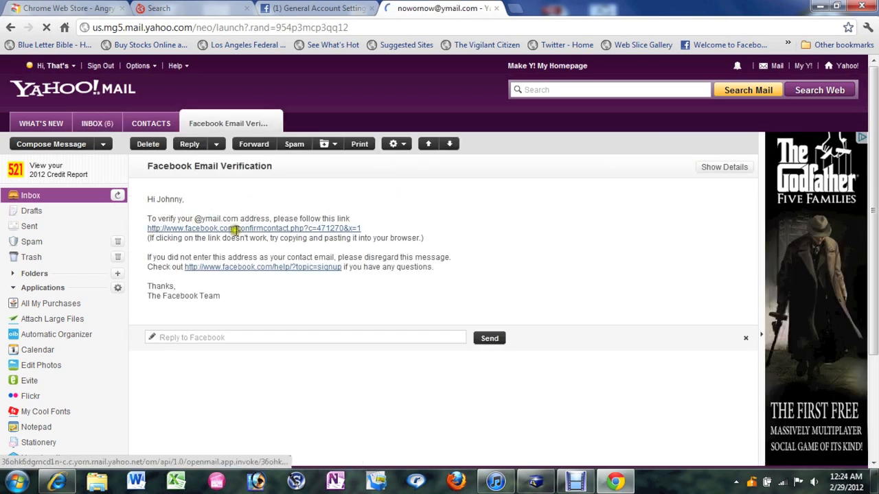
{"action": "left_click", "coordinate": [253, 228]}
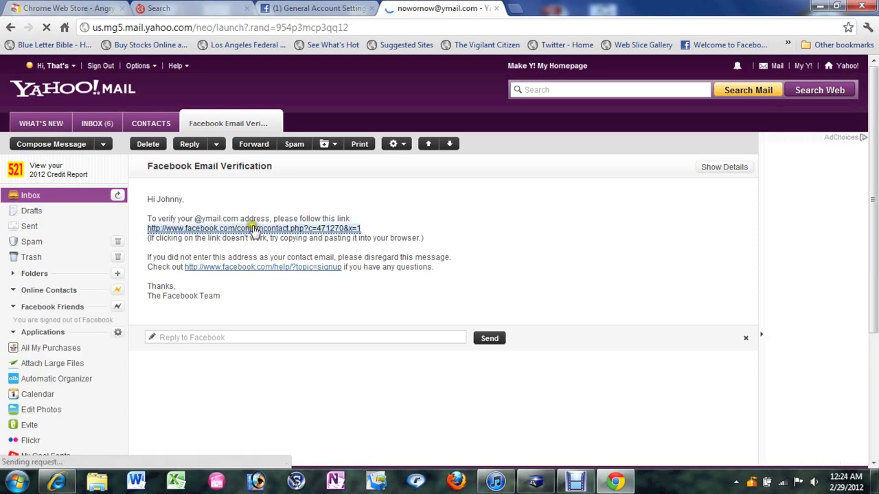
{"action": "left_click", "coordinate": [253, 228]}
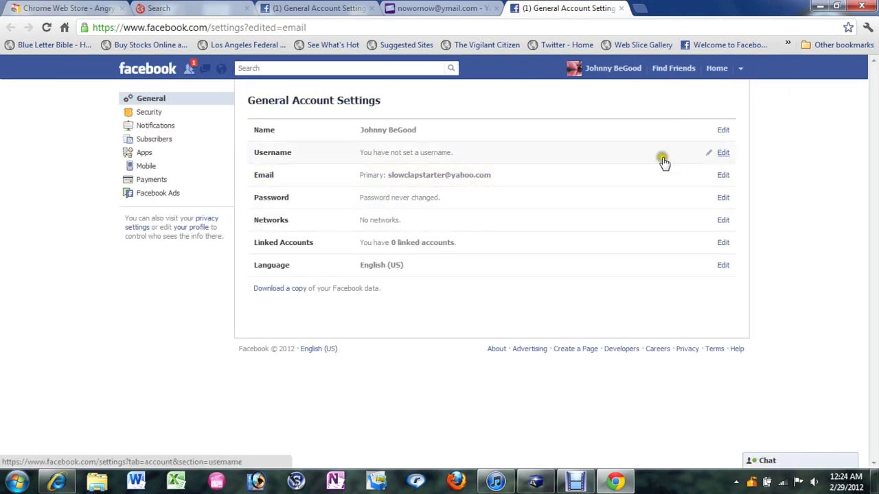
{"action": "mouse_move", "coordinate": [424, 203]}
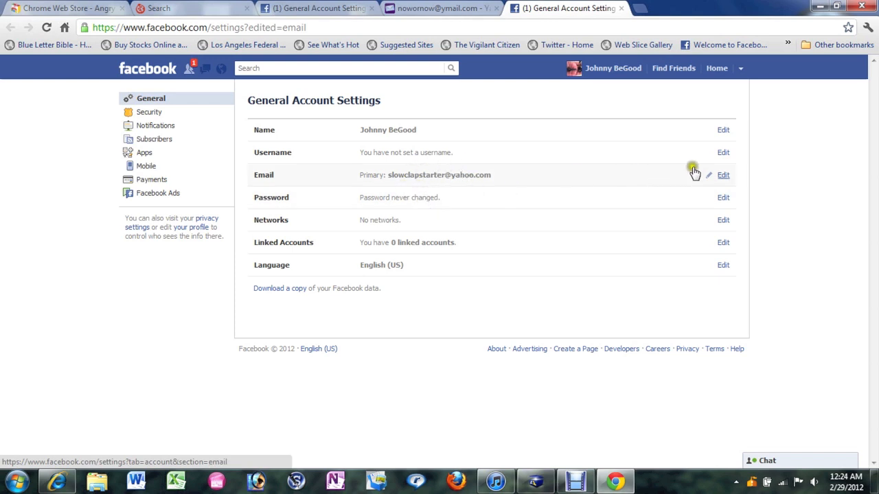
Edit the Email entry on General Account Settings, listing both addresses as primary options
{"action": "left_click", "coordinate": [722, 174]}
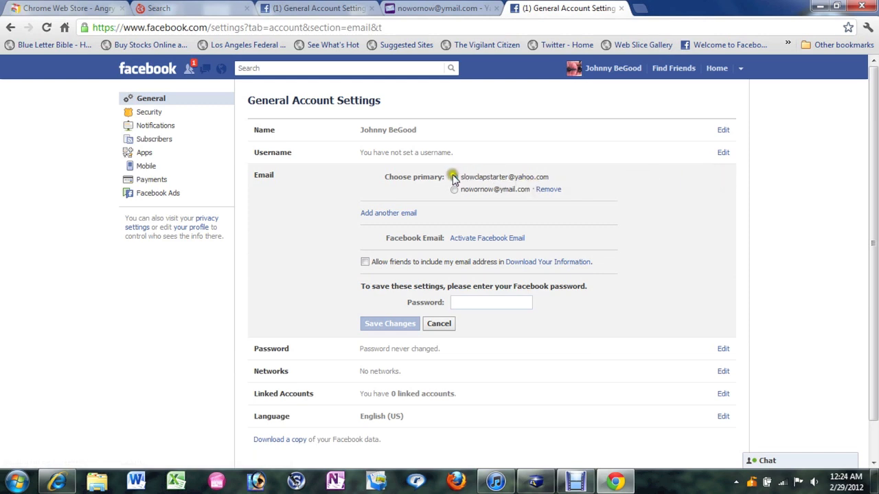
Select the verified ymail address as primary email, confirm with the password, and save
{"action": "left_click", "coordinate": [453, 177]}
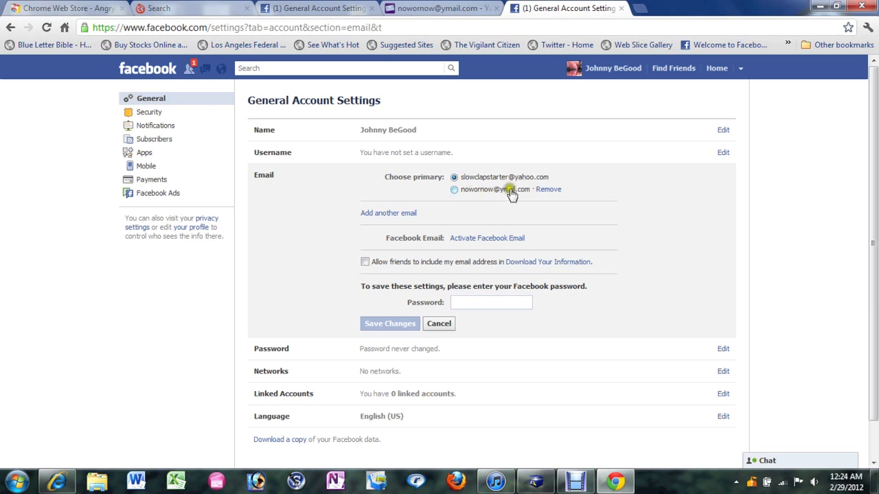
{"action": "mouse_move", "coordinate": [515, 192]}
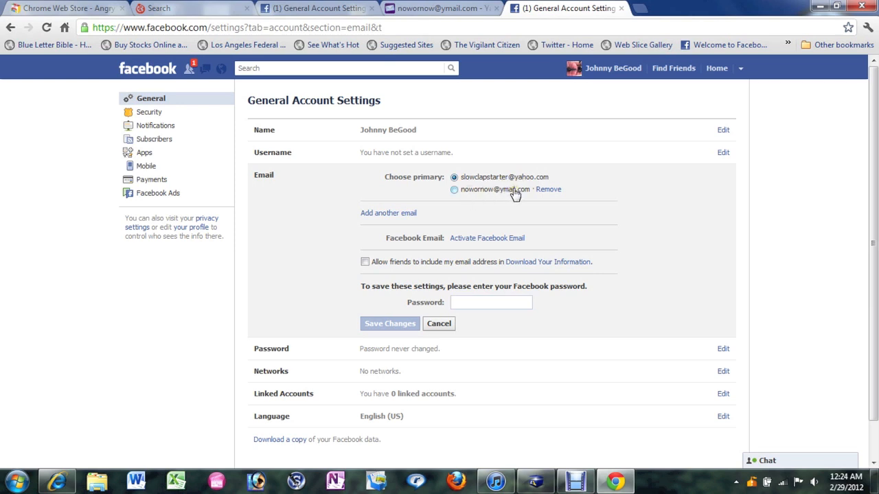
{"action": "left_click", "coordinate": [454, 189]}
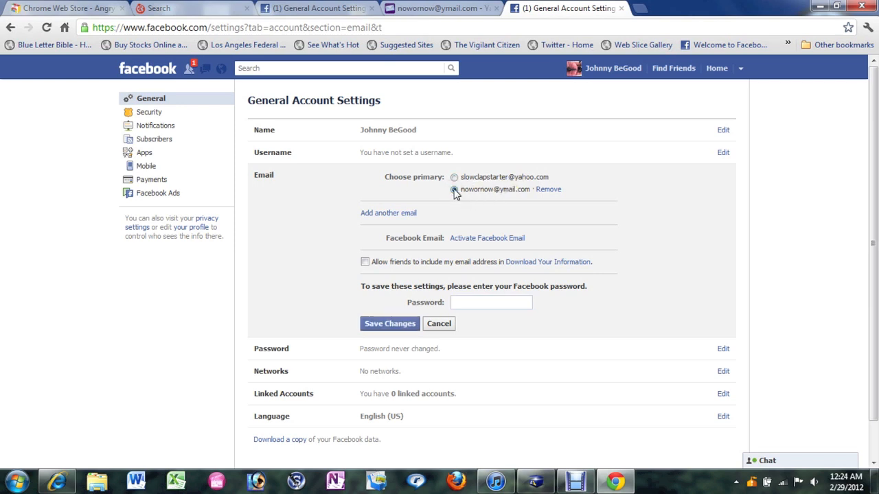
{"action": "left_click", "coordinate": [454, 189]}
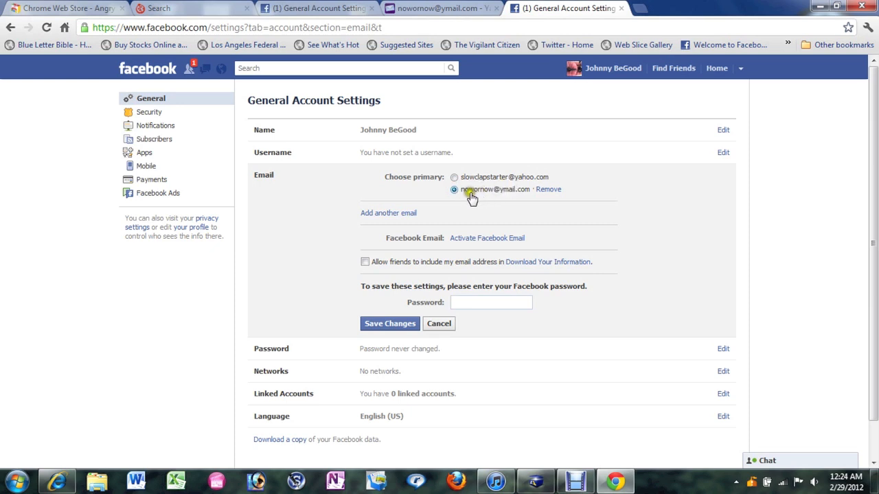
{"action": "mouse_move", "coordinate": [500, 206]}
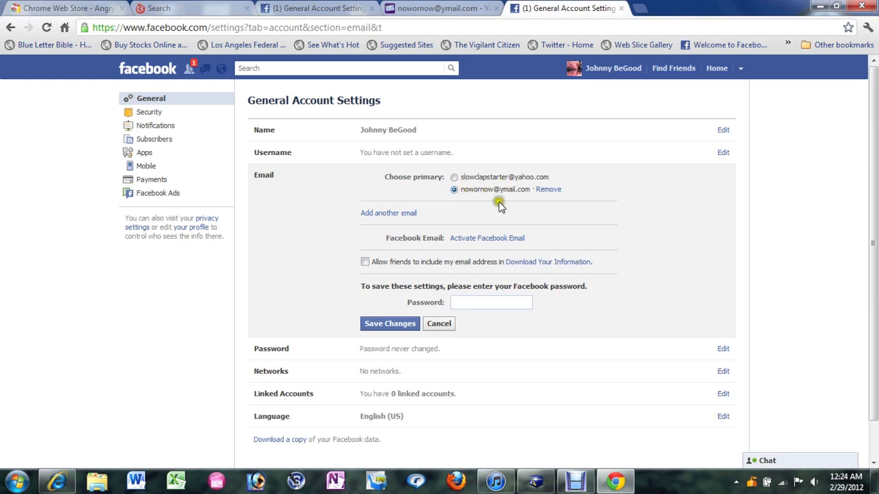
{"action": "left_click", "coordinate": [491, 302]}
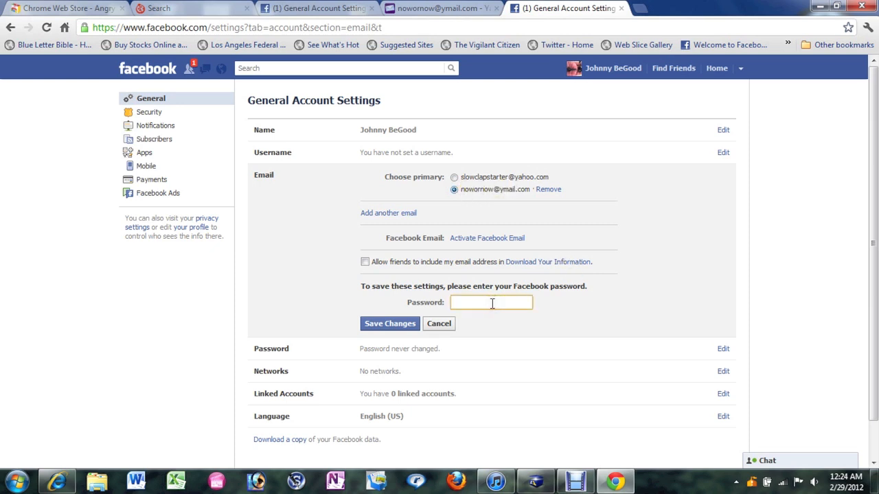
{"action": "type", "text": "password"}
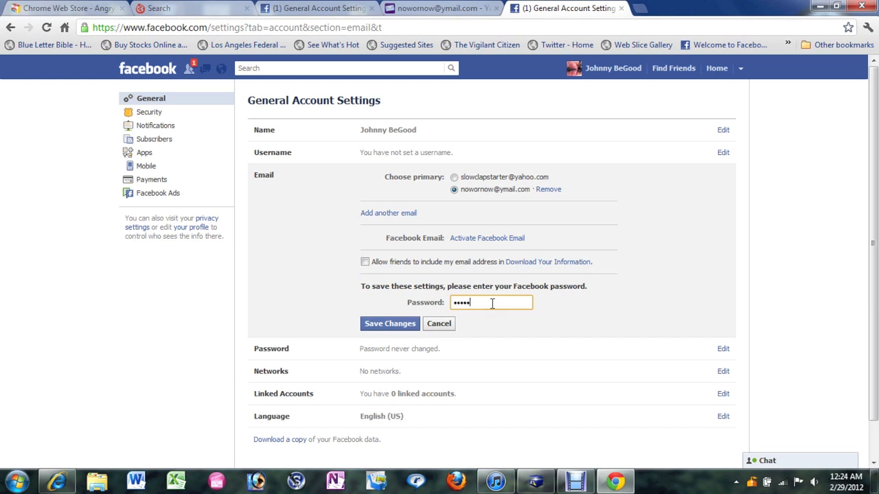
{"action": "left_click", "coordinate": [390, 324]}
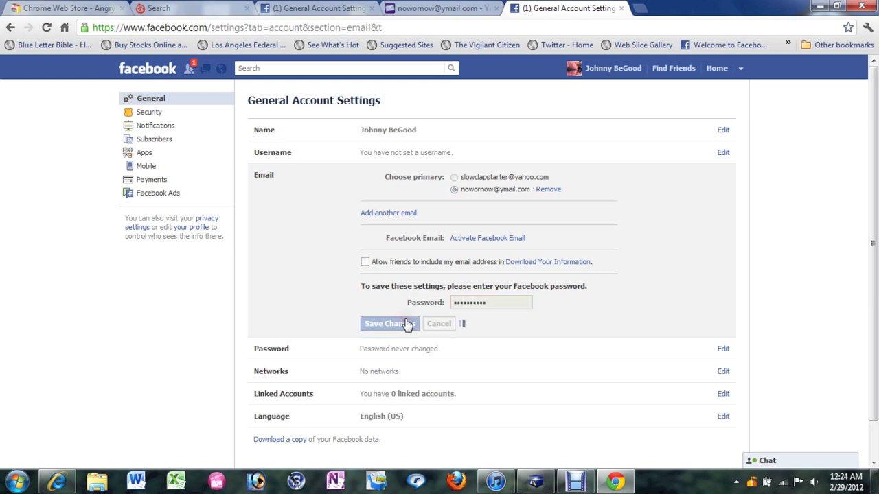
{"action": "left_click", "coordinate": [390, 324]}
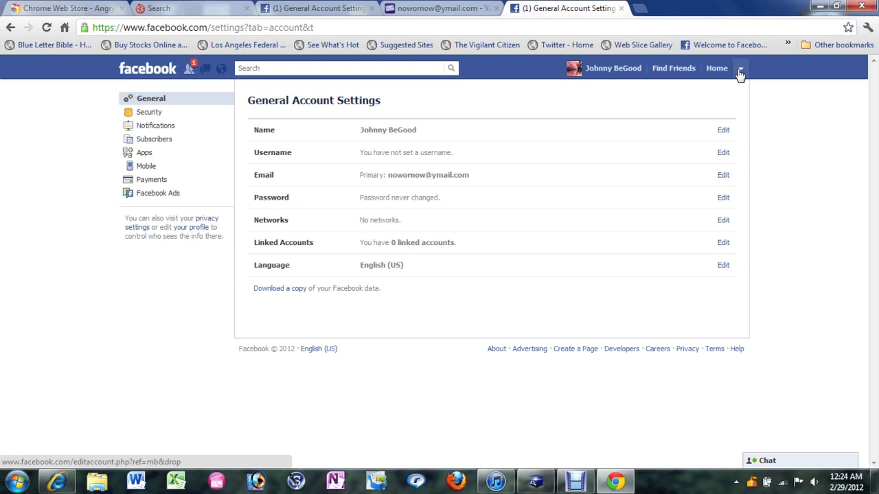
Log out of Facebook from the account menu
{"action": "left_click", "coordinate": [741, 68]}
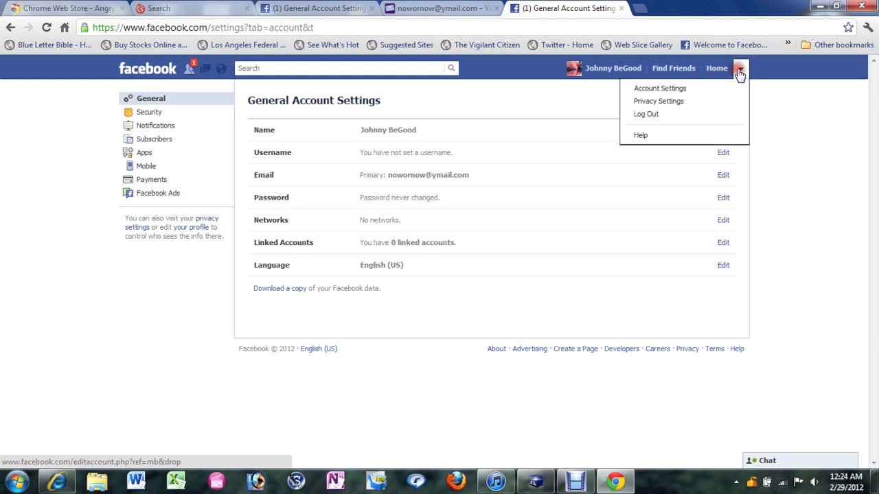
{"action": "left_click", "coordinate": [645, 114]}
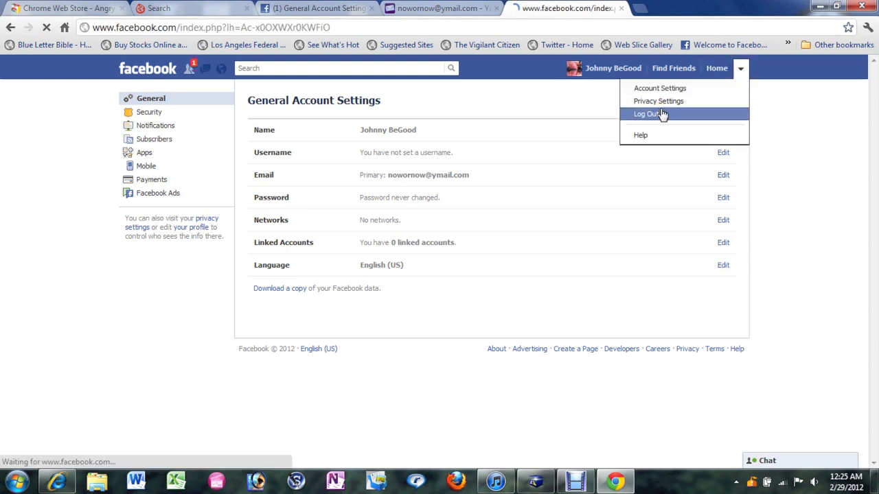
{"action": "left_click", "coordinate": [645, 114]}
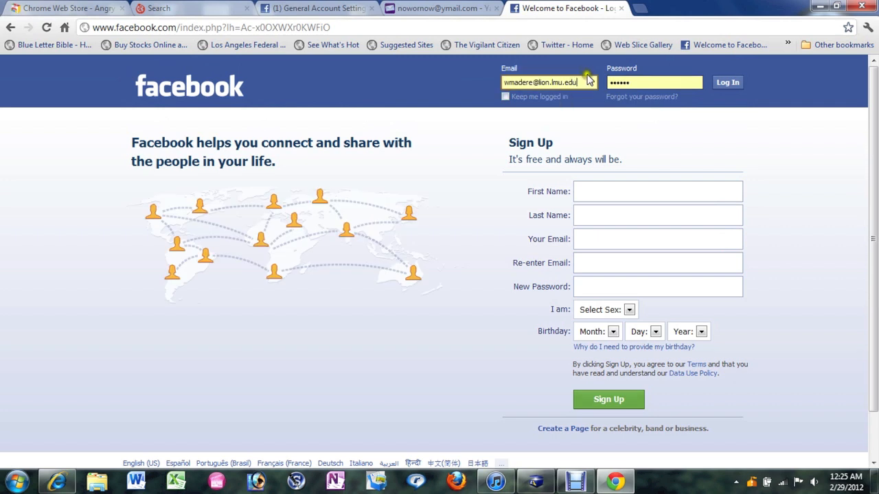
{"action": "triple_click", "coordinate": [549, 83]}
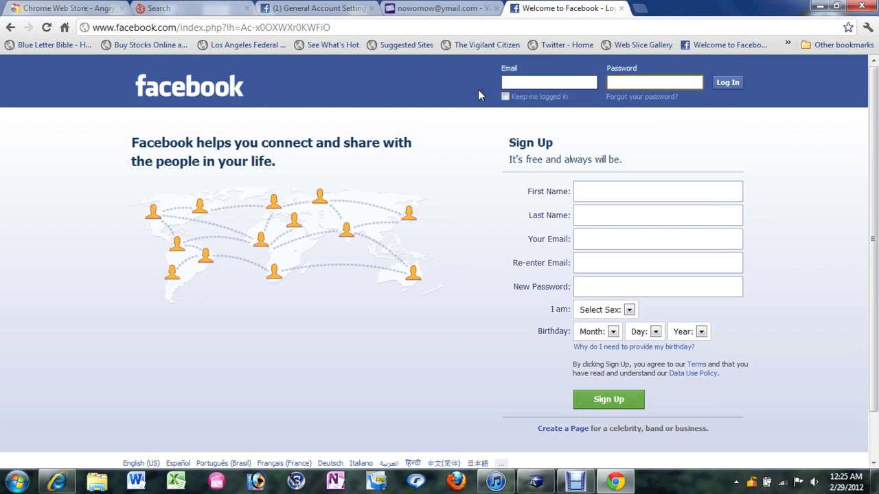
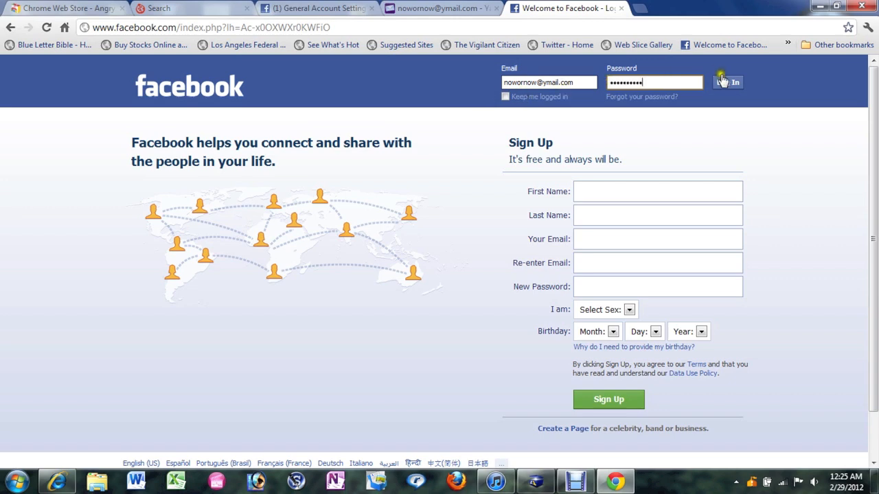
{"action": "left_click", "coordinate": [728, 82]}
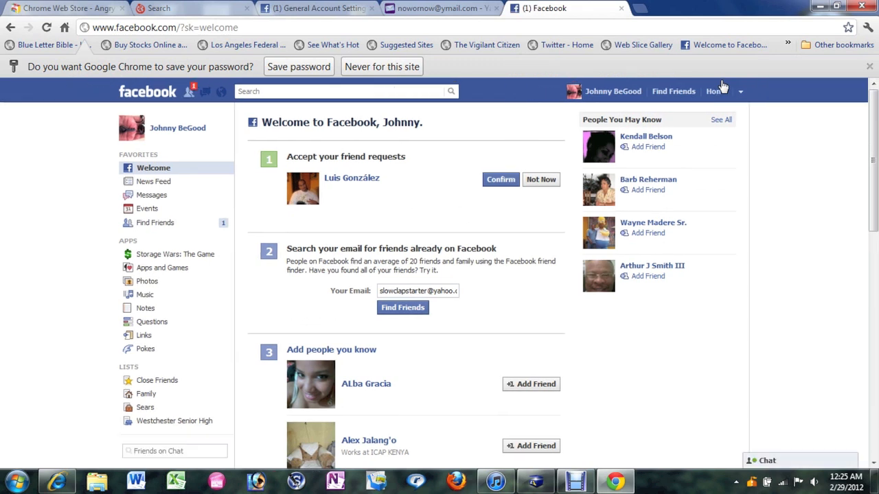
{"action": "mouse_move", "coordinate": [717, 91]}
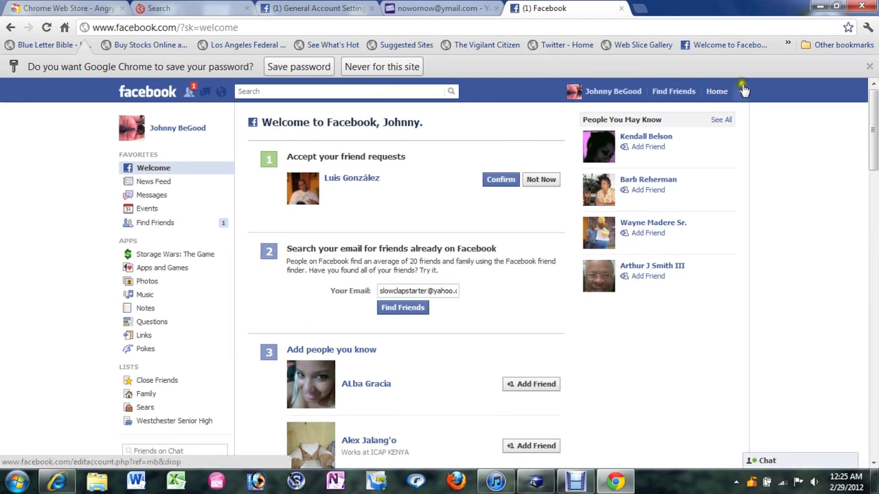
Log out of Facebook again from the account dropdown
{"action": "left_click", "coordinate": [742, 90]}
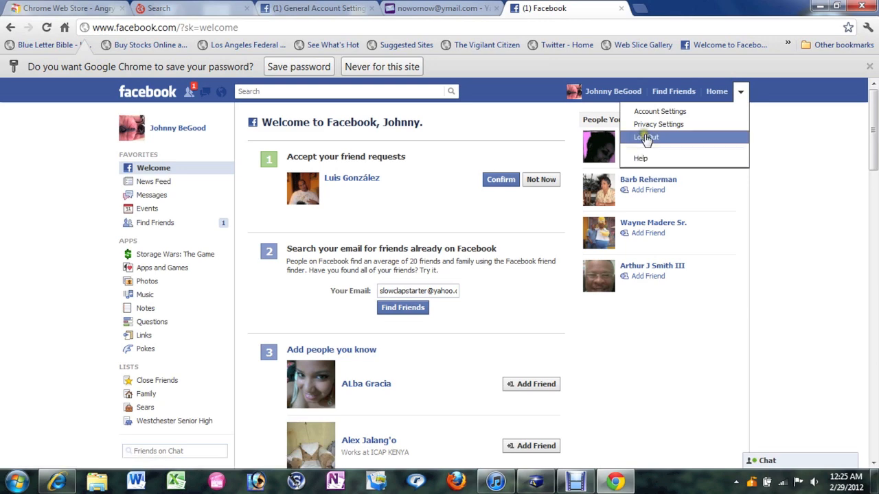
{"action": "left_click", "coordinate": [645, 138]}
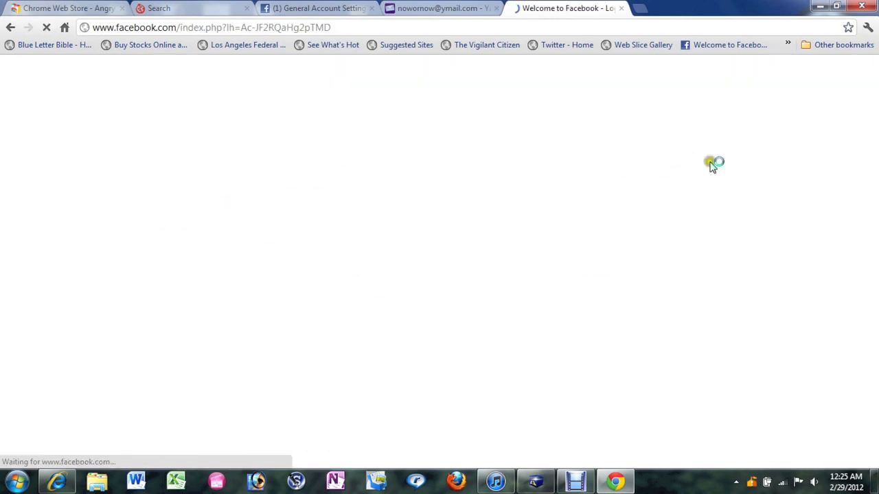